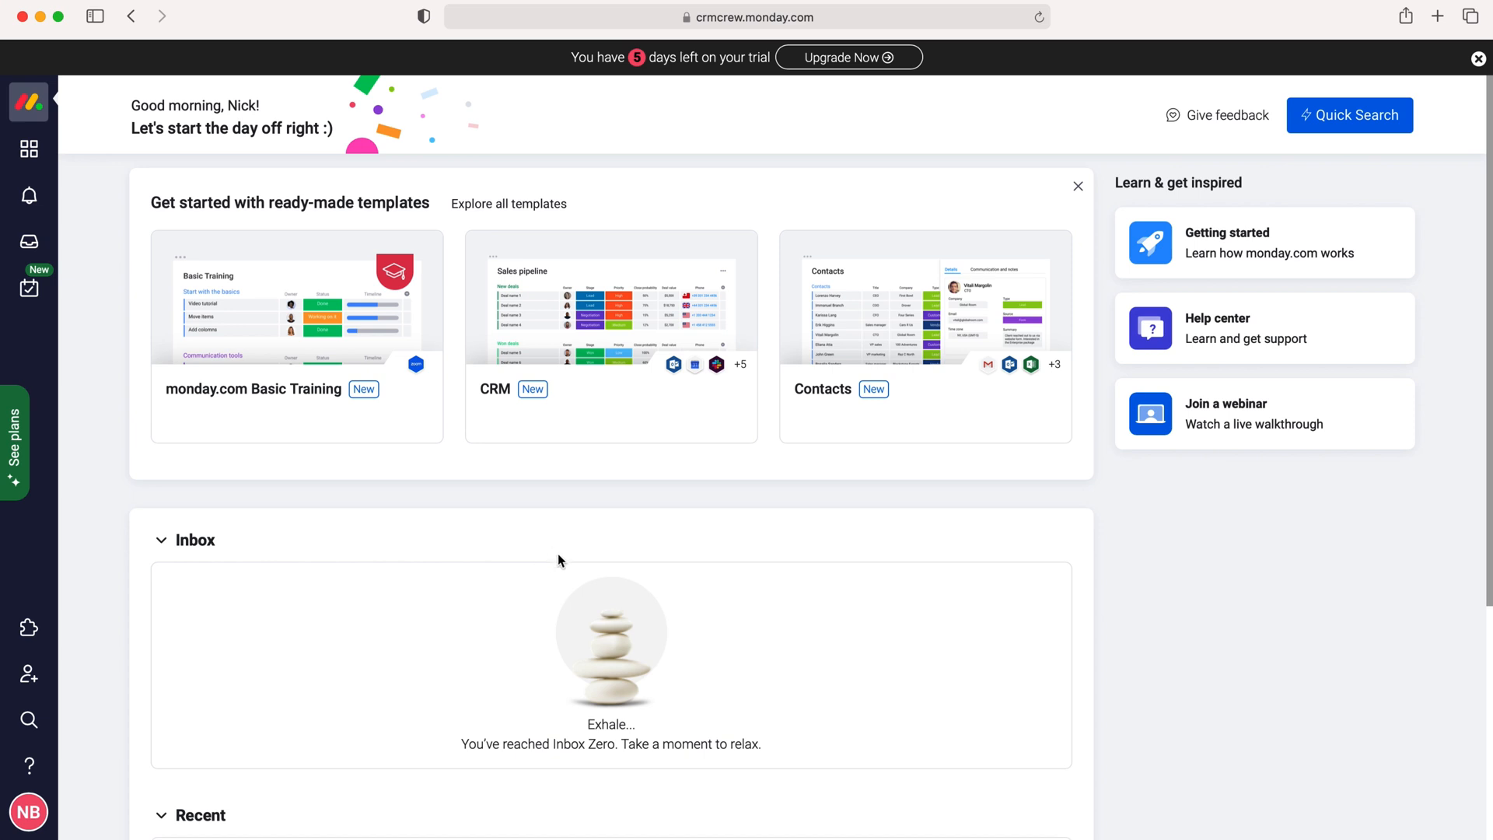
mouse_move(28, 150)
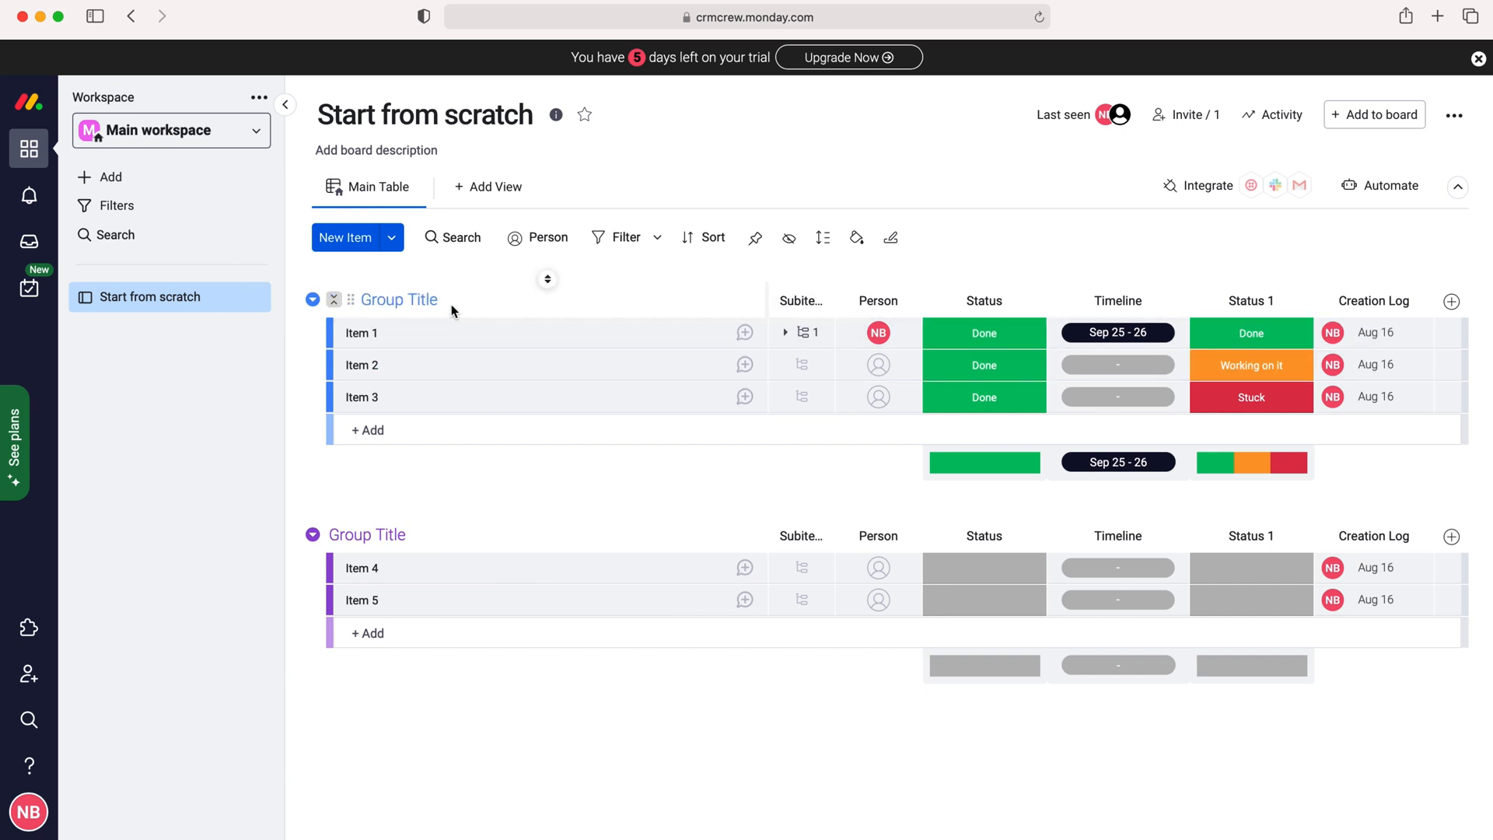
Bring up the add-column type list from the Start from scratch board header
left_click(398, 298)
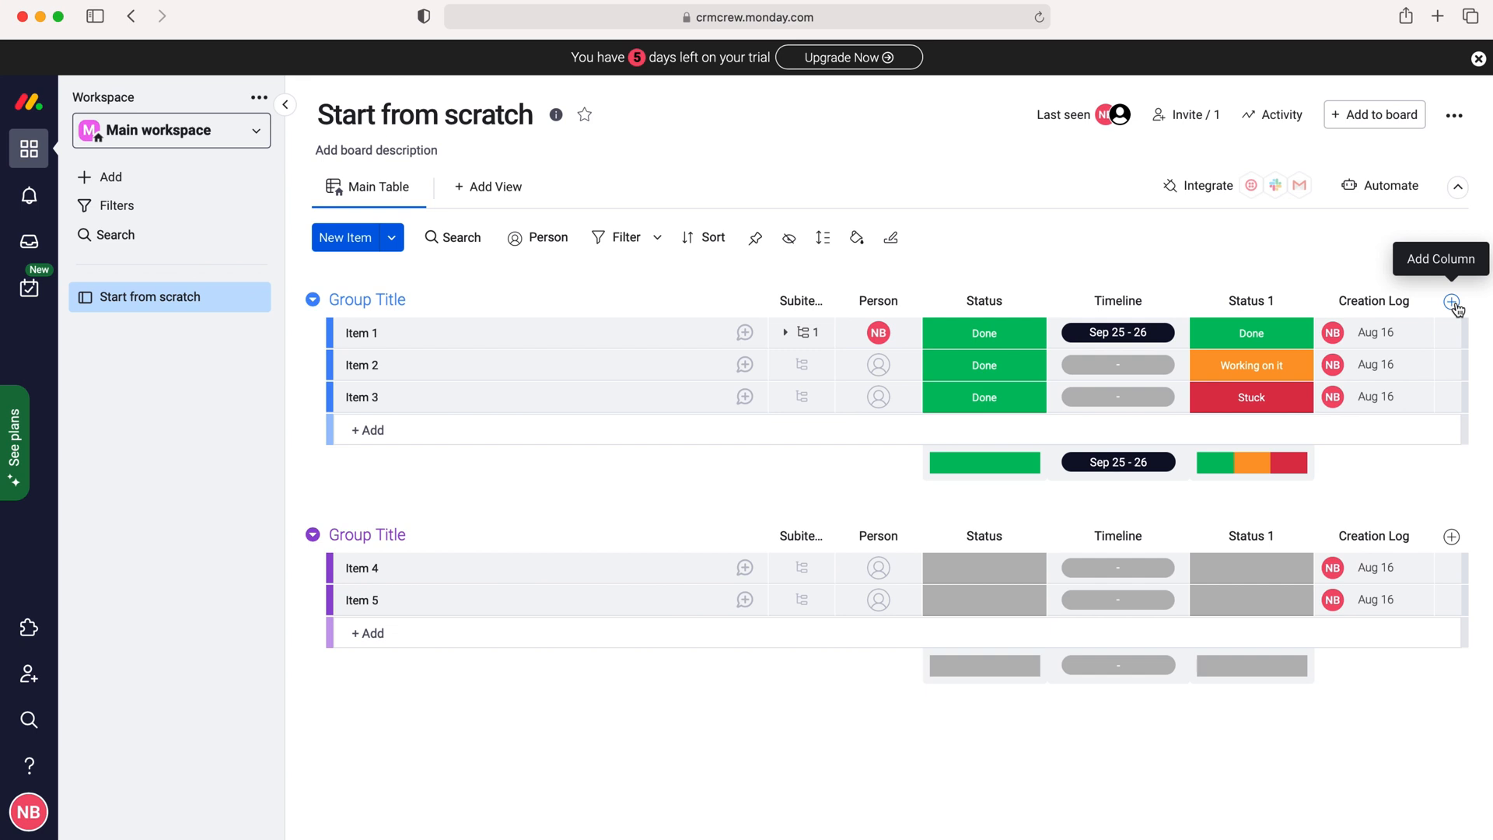
left_click(1456, 306)
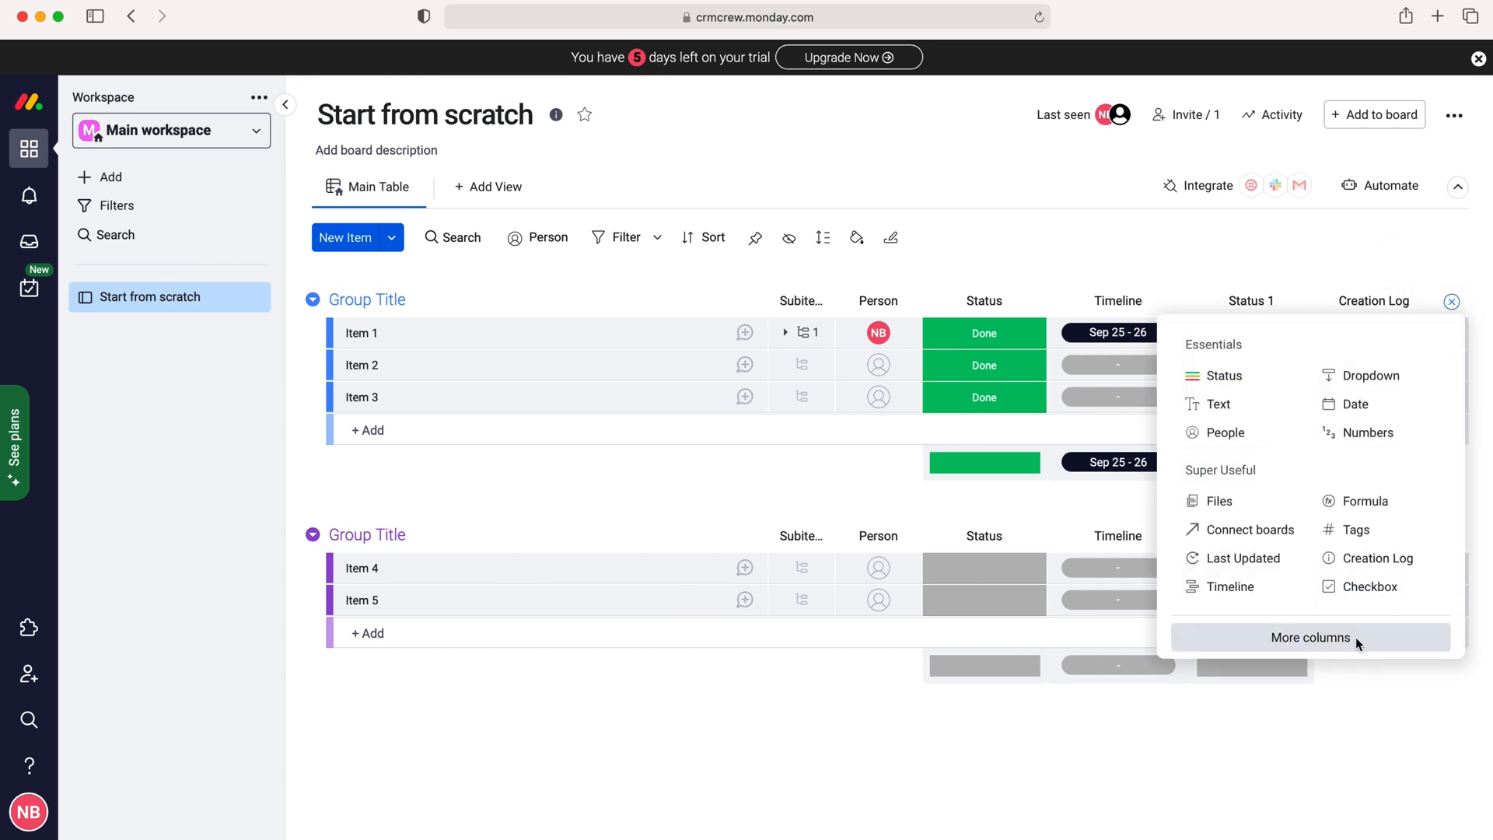
Search the Column Center catalogue for 'item id' to find the Item ID column
left_click(1310, 638)
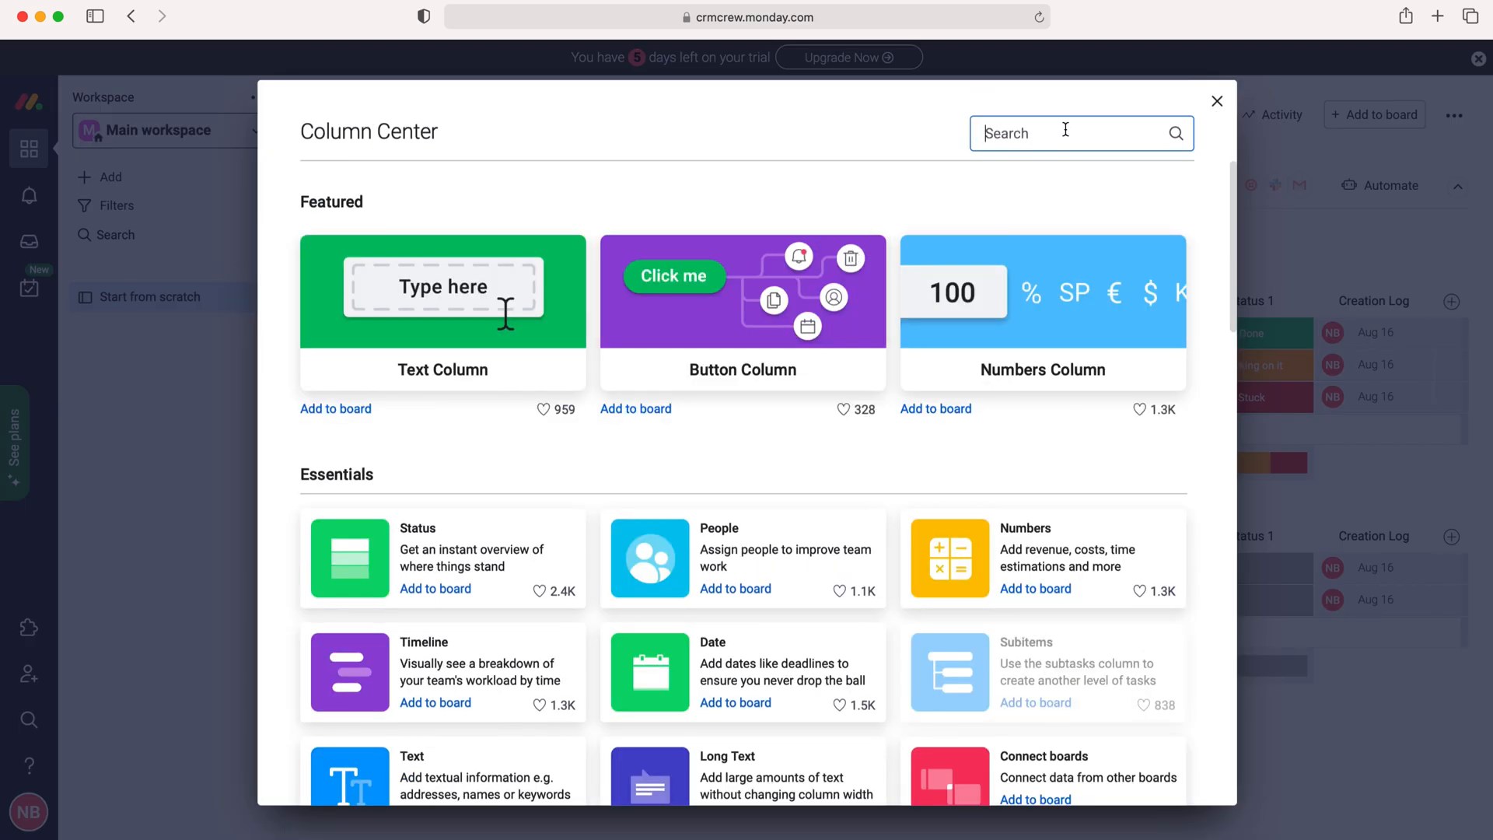
type("item id")
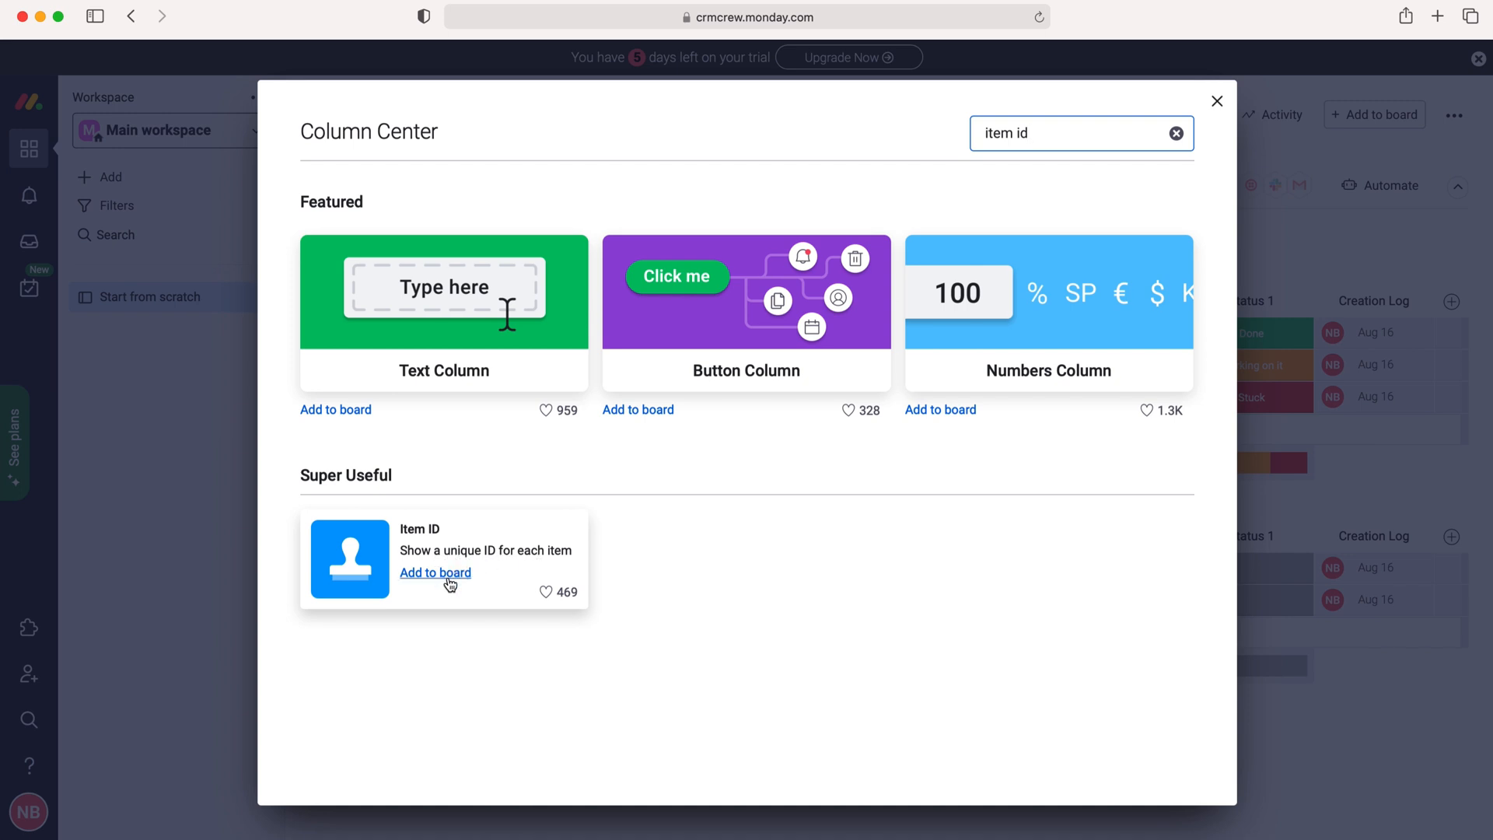
Add the Item ID column so every item on the board shows a unique ID
left_click(436, 573)
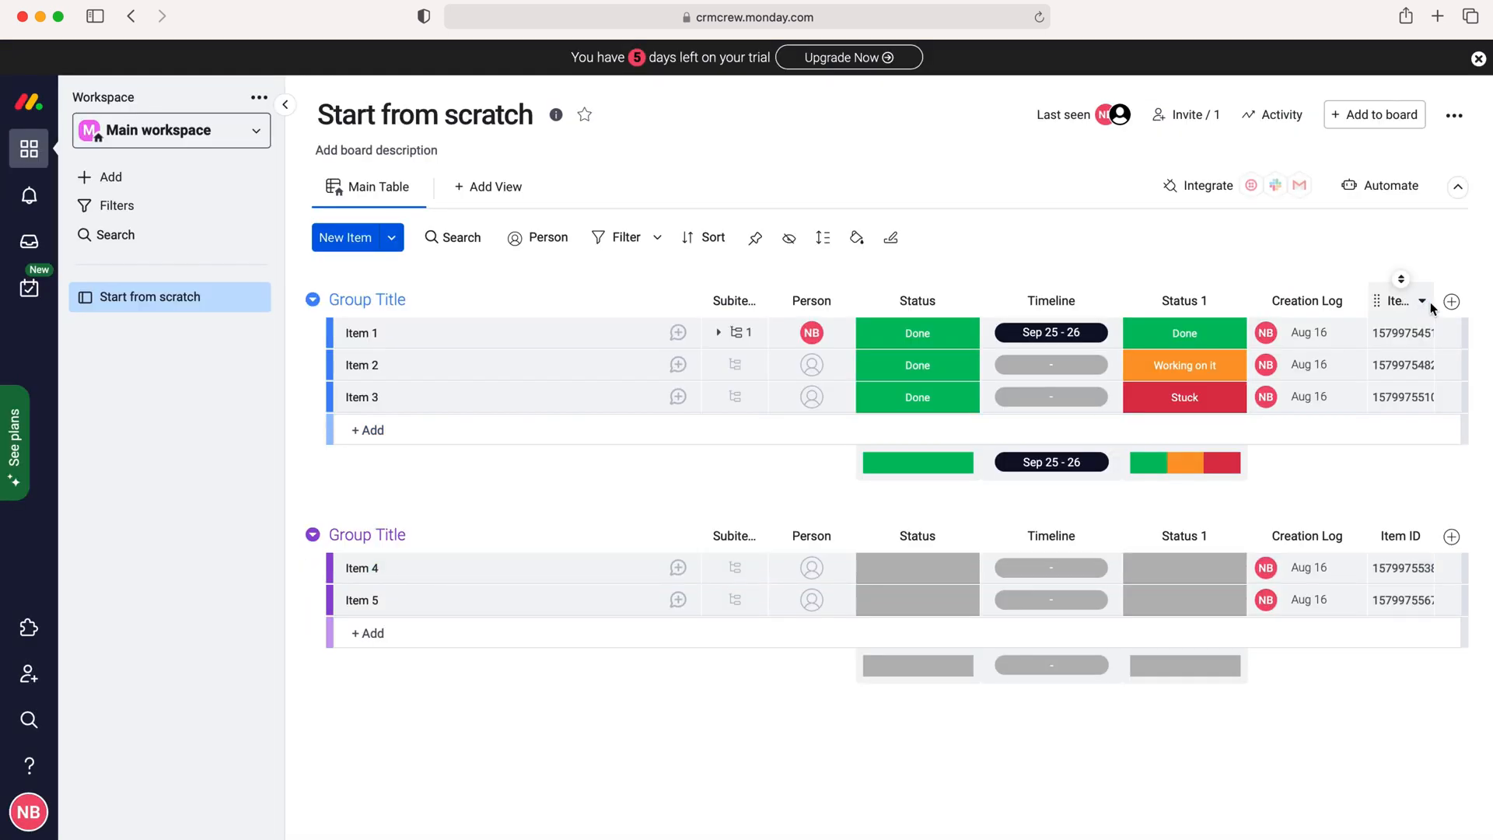
mouse_move(1432, 300)
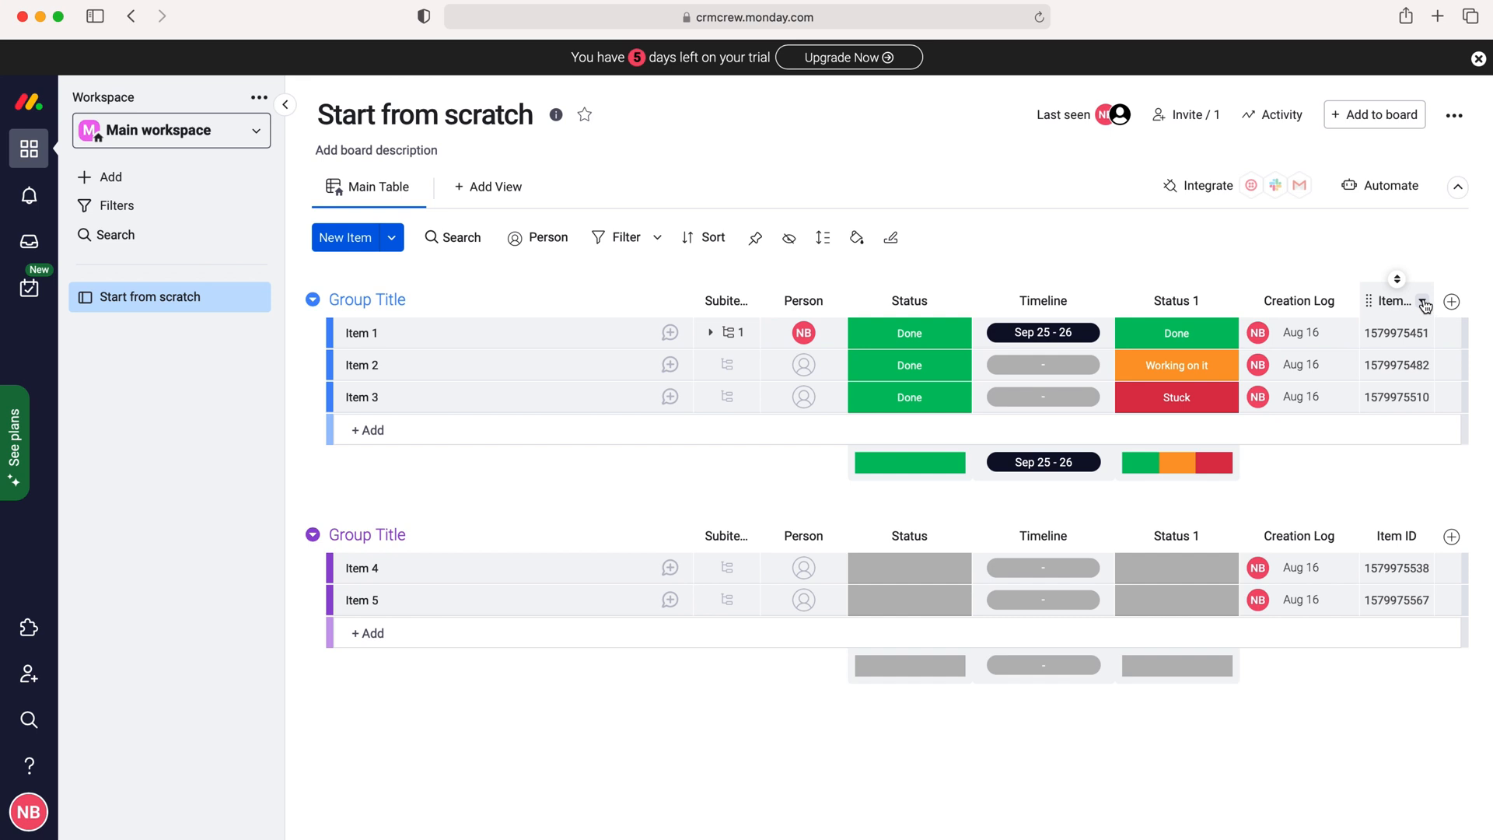
Set the Item ID column's copy setting to Item Link instead of the plain ID
left_click(1420, 300)
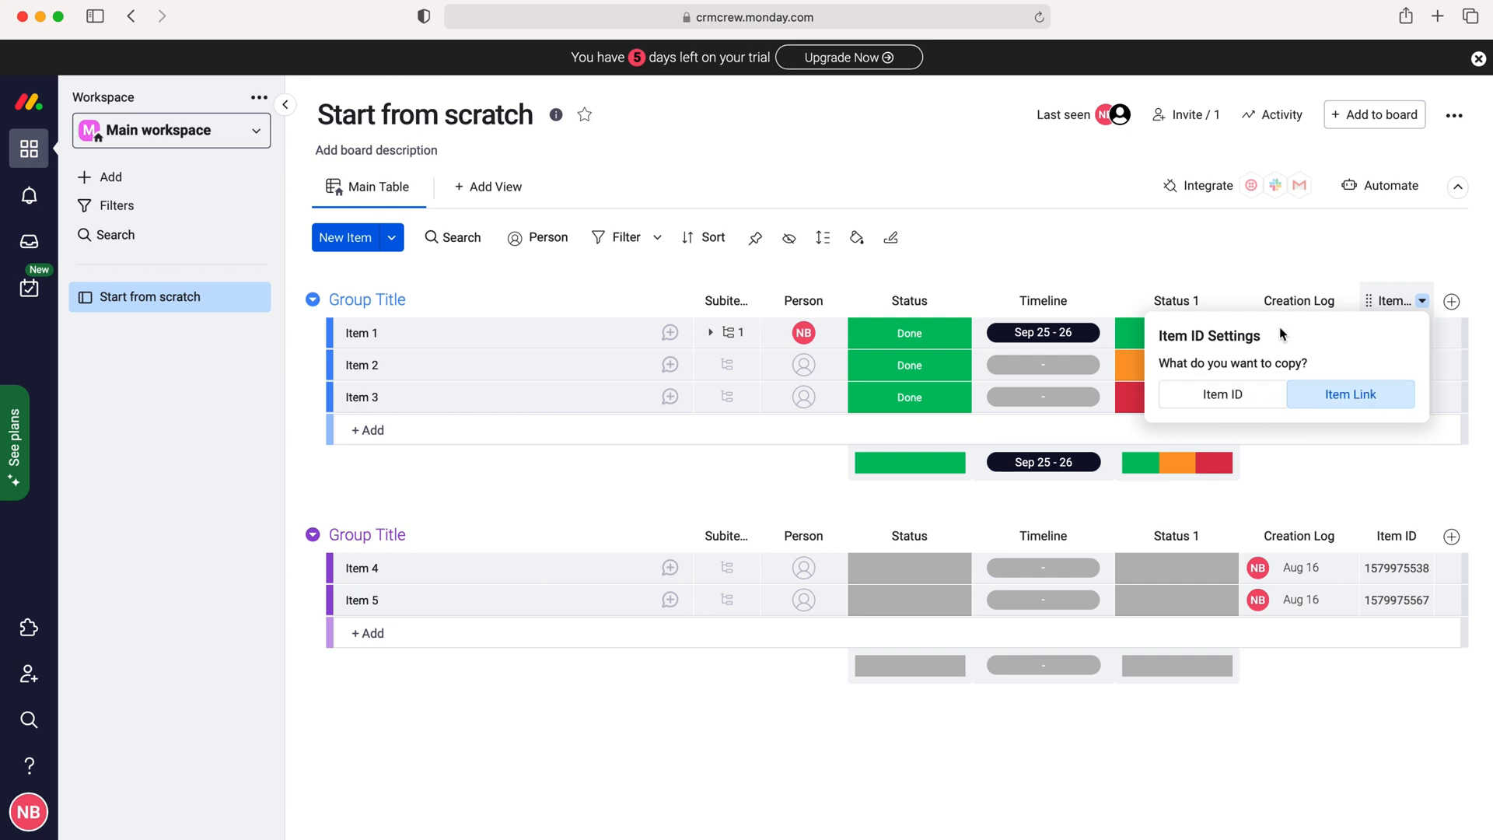
left_click(1351, 393)
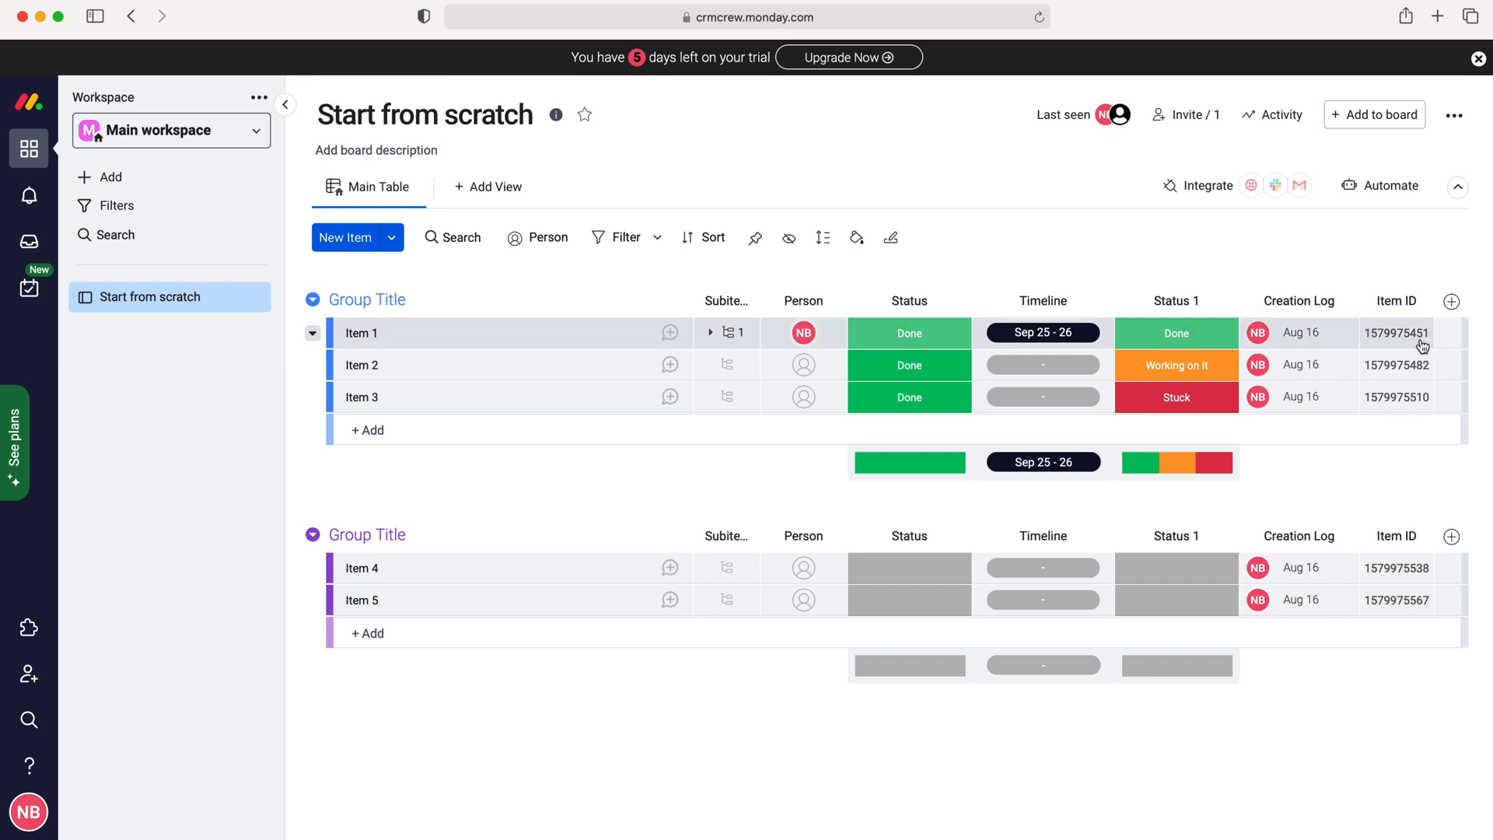
mouse_move(1390, 256)
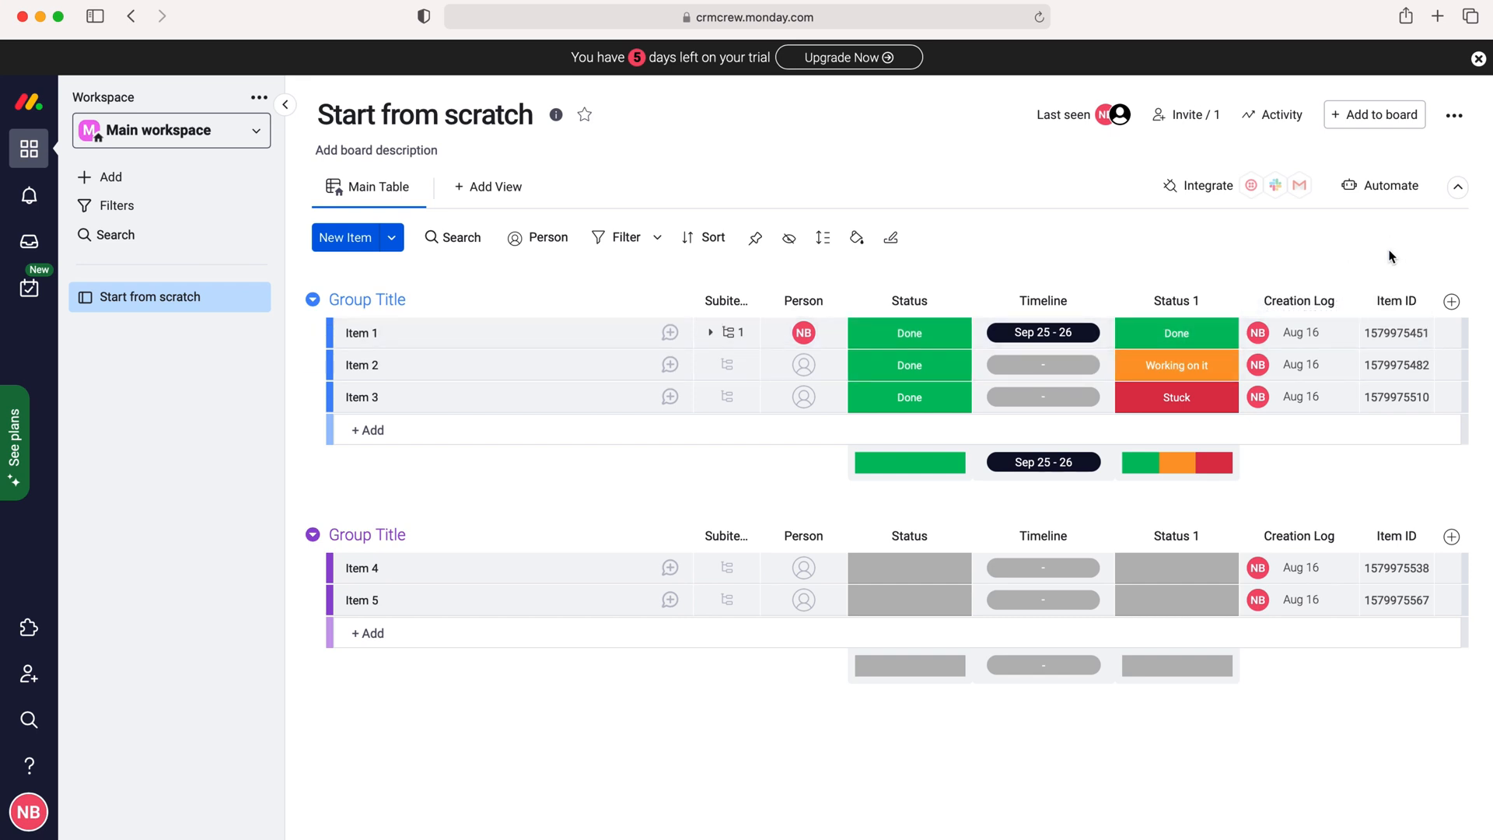